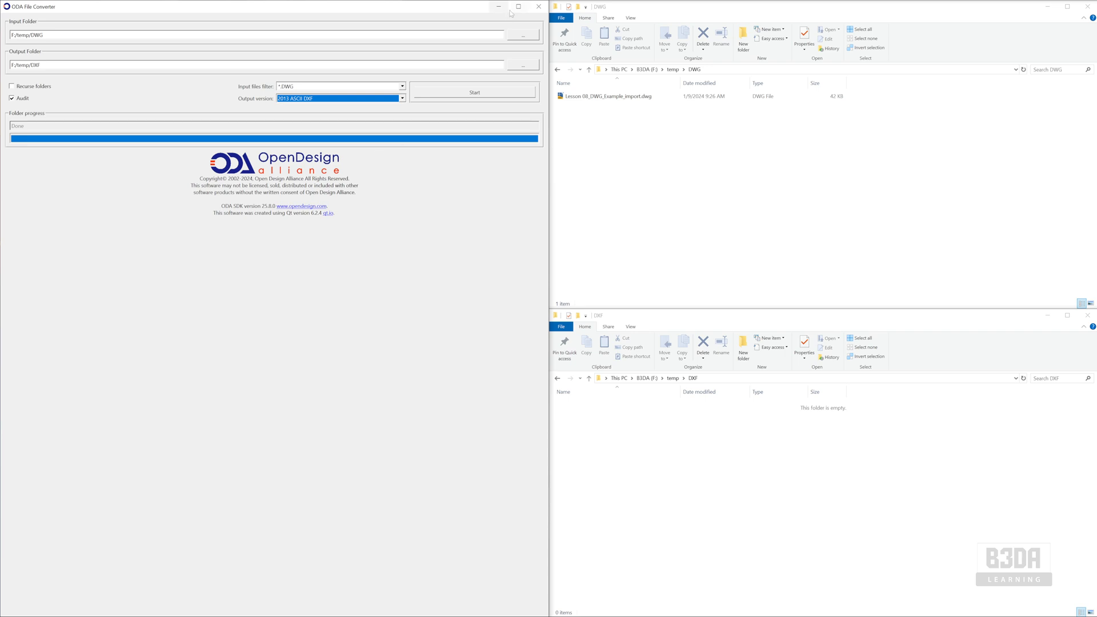
mouse_move(609, 240)
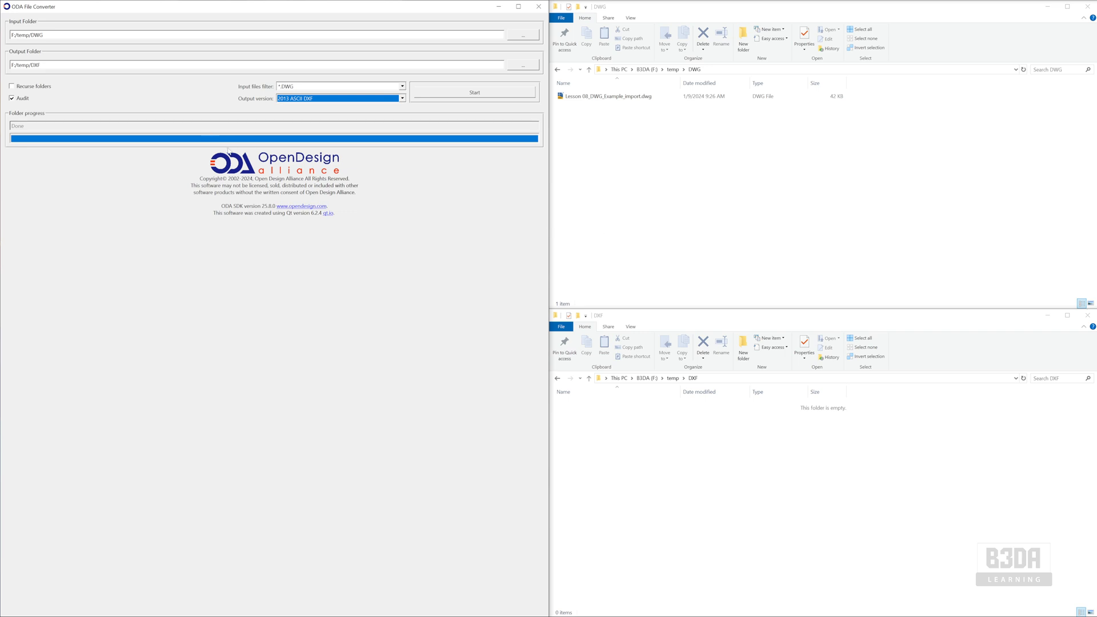
mouse_move(308, 166)
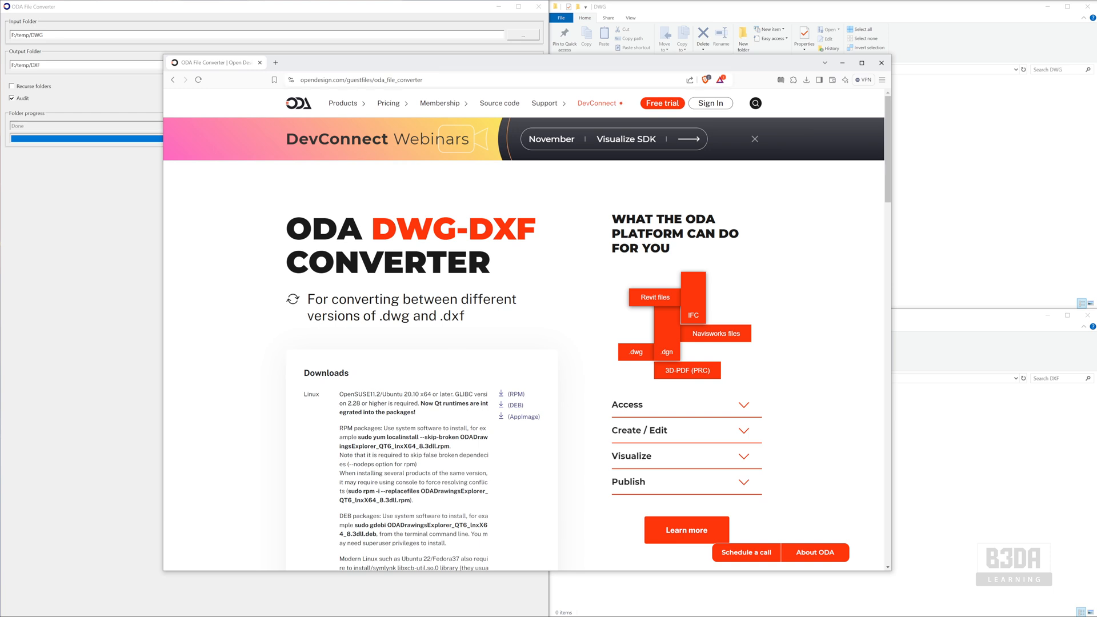
mouse_move(496, 191)
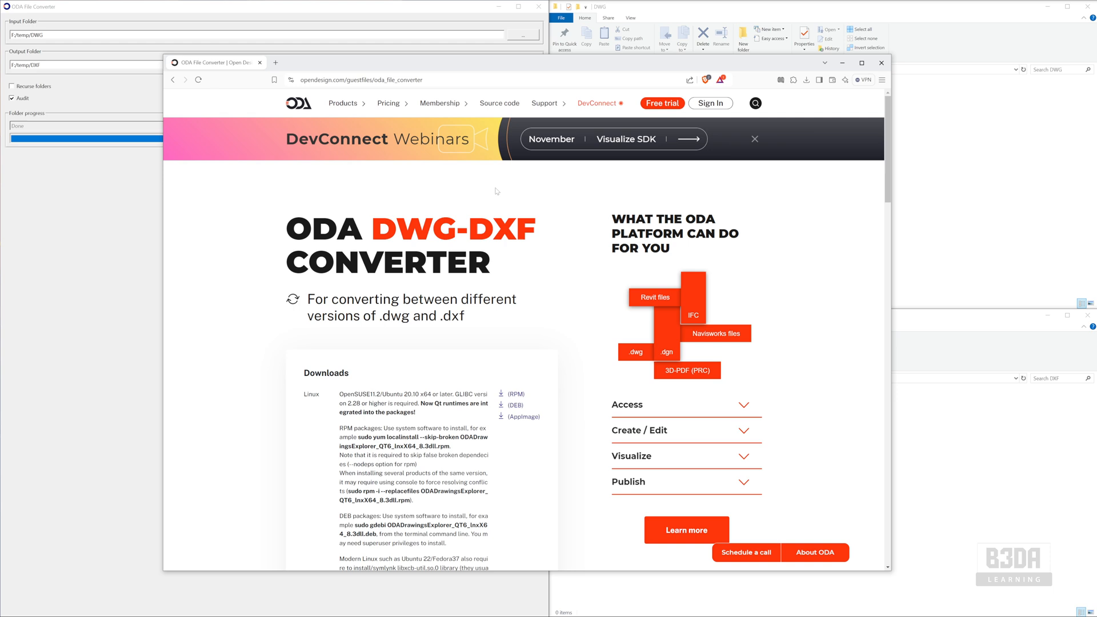
mouse_move(537, 230)
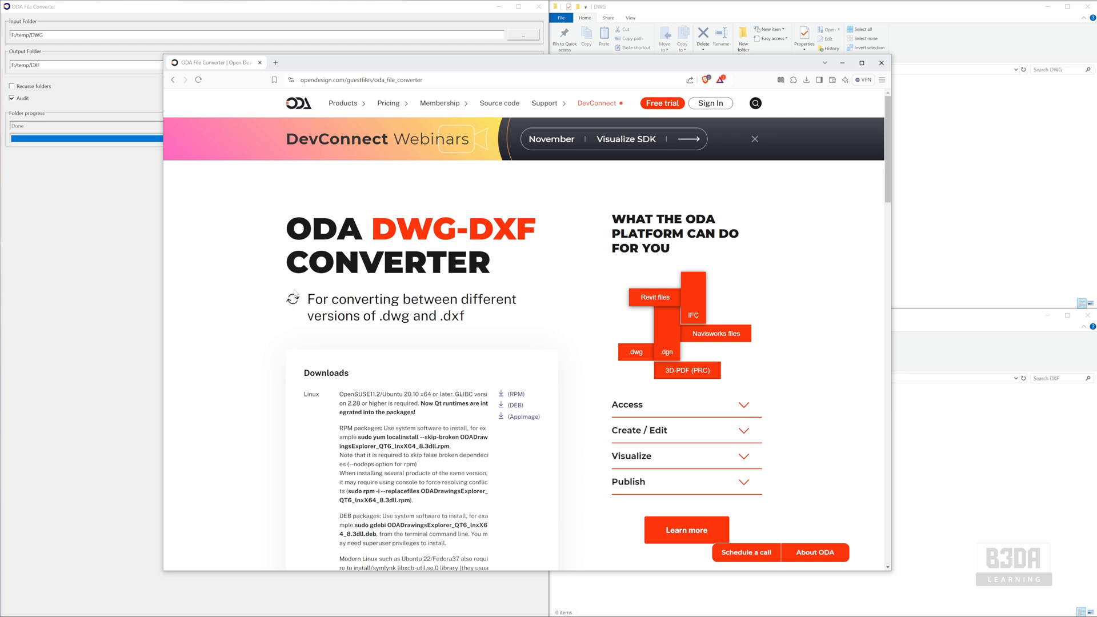
Scroll the ODA File Converter page down to the Linux, macOS and Windows download options
scroll("down", 3)
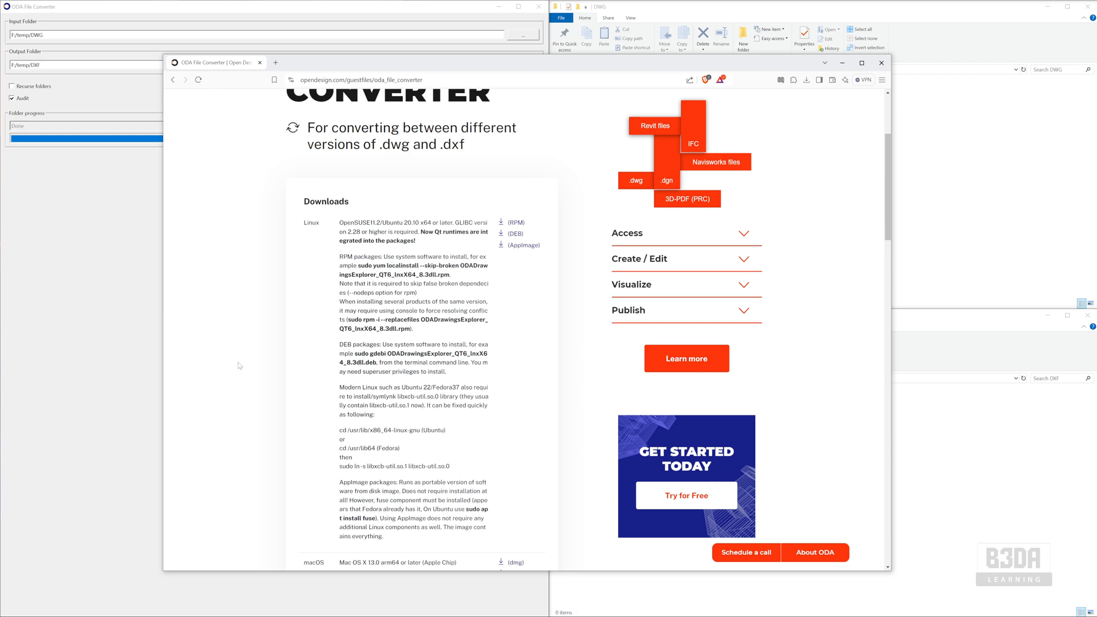
scroll("down", 3)
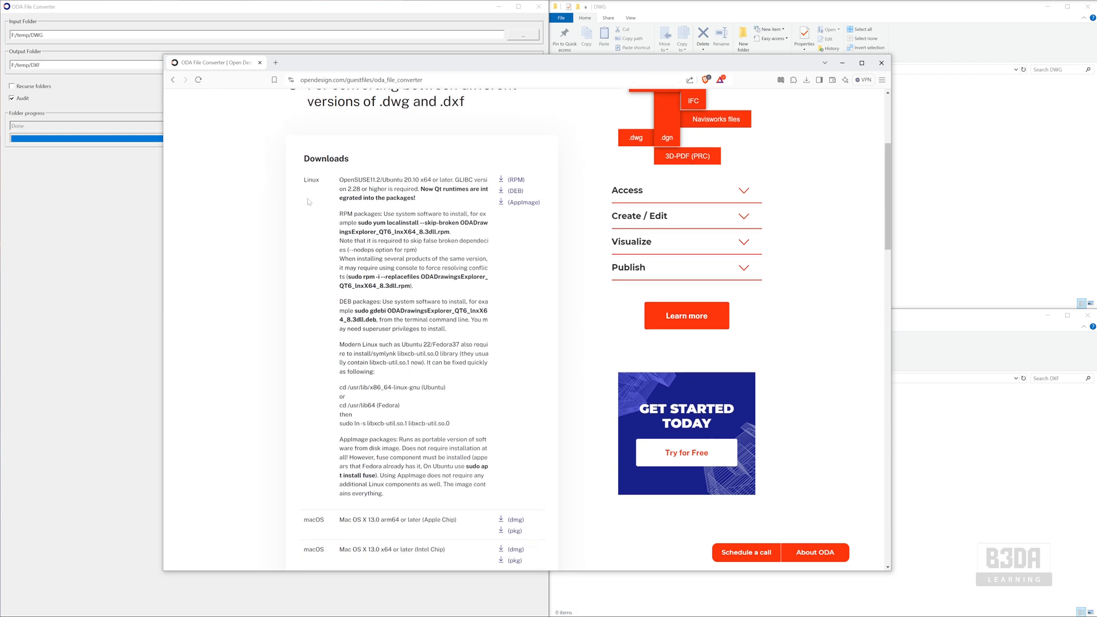
mouse_move(302, 182)
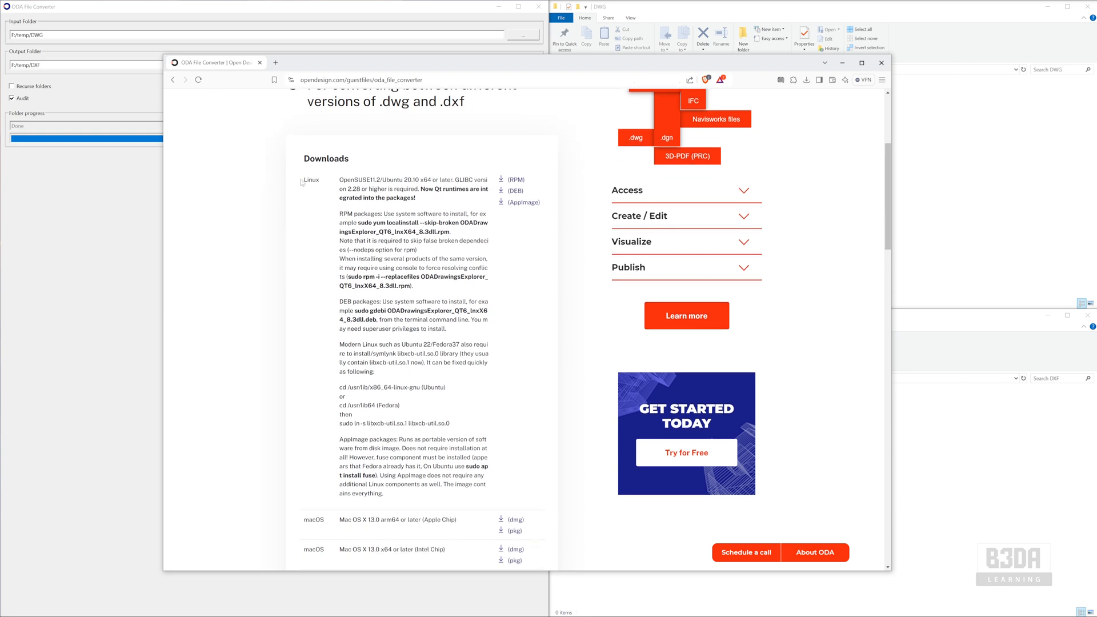
scroll("down", 3)
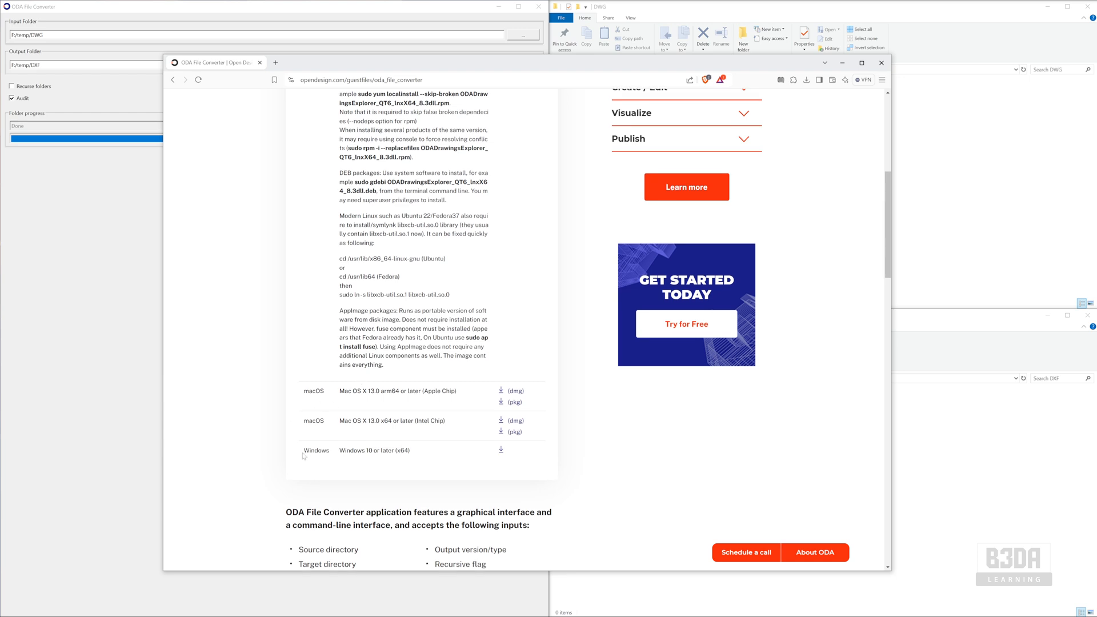
mouse_move(505, 469)
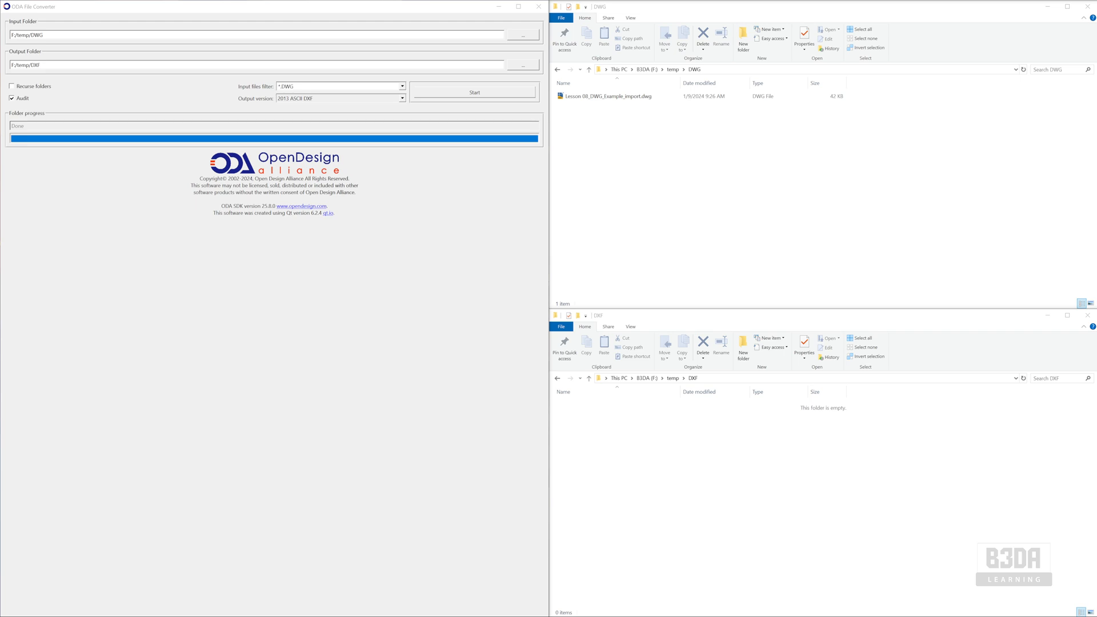
mouse_move(262, 150)
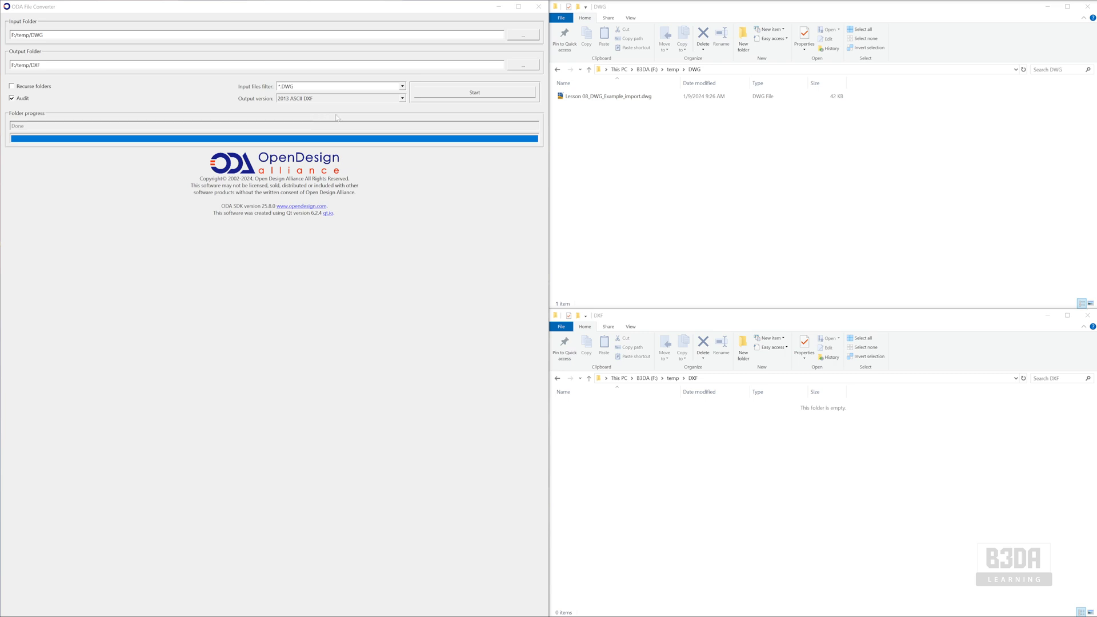
mouse_move(322, 133)
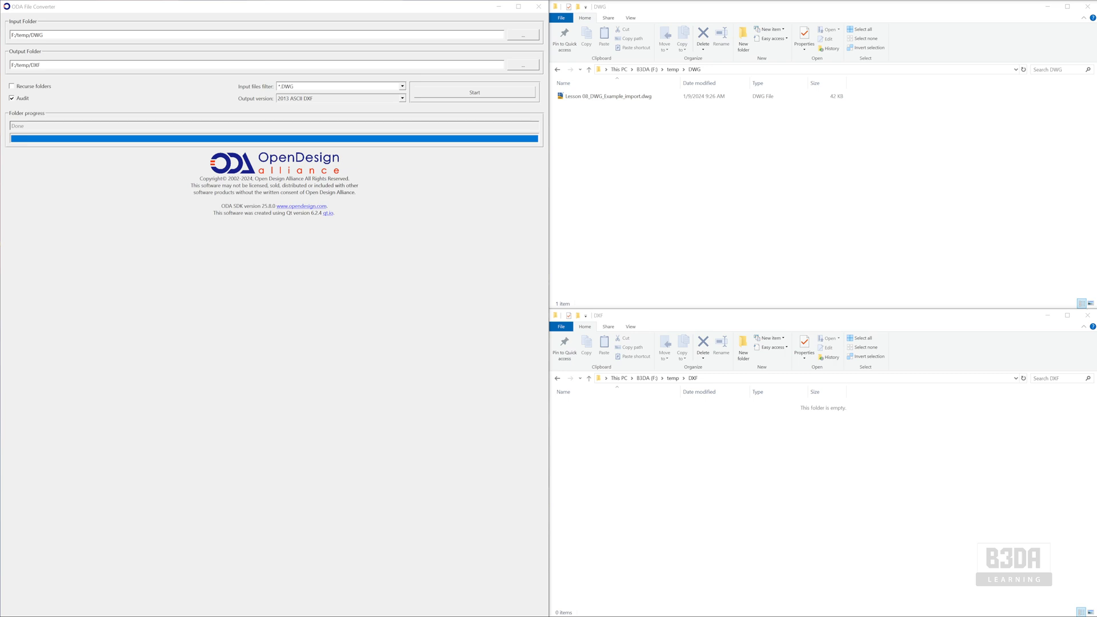
mouse_move(636, 225)
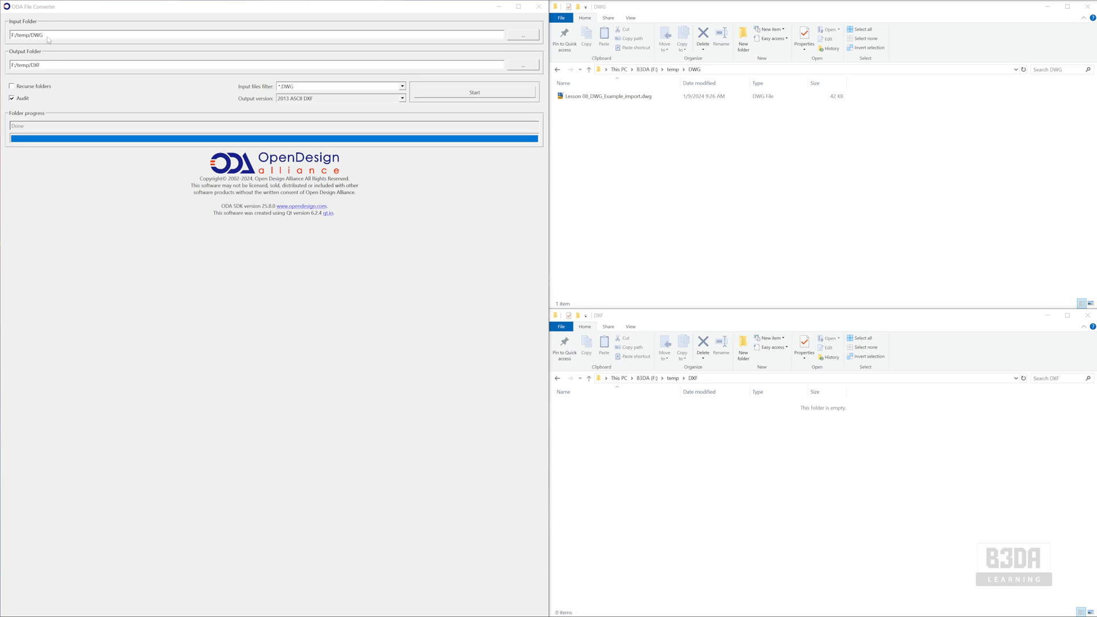
left_click(518, 6)
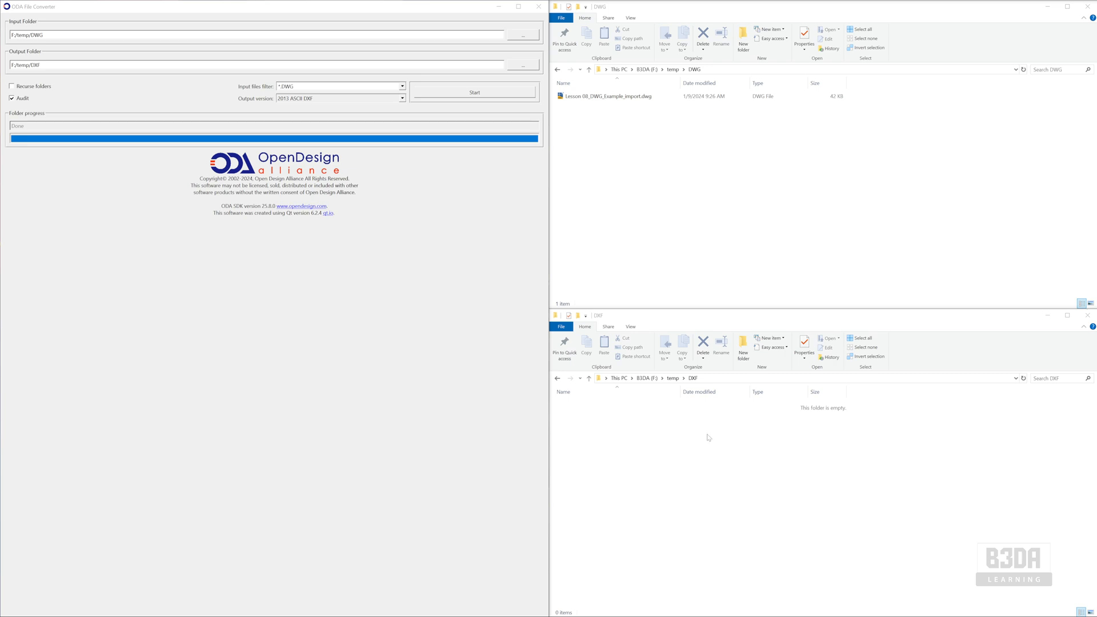
mouse_move(608, 117)
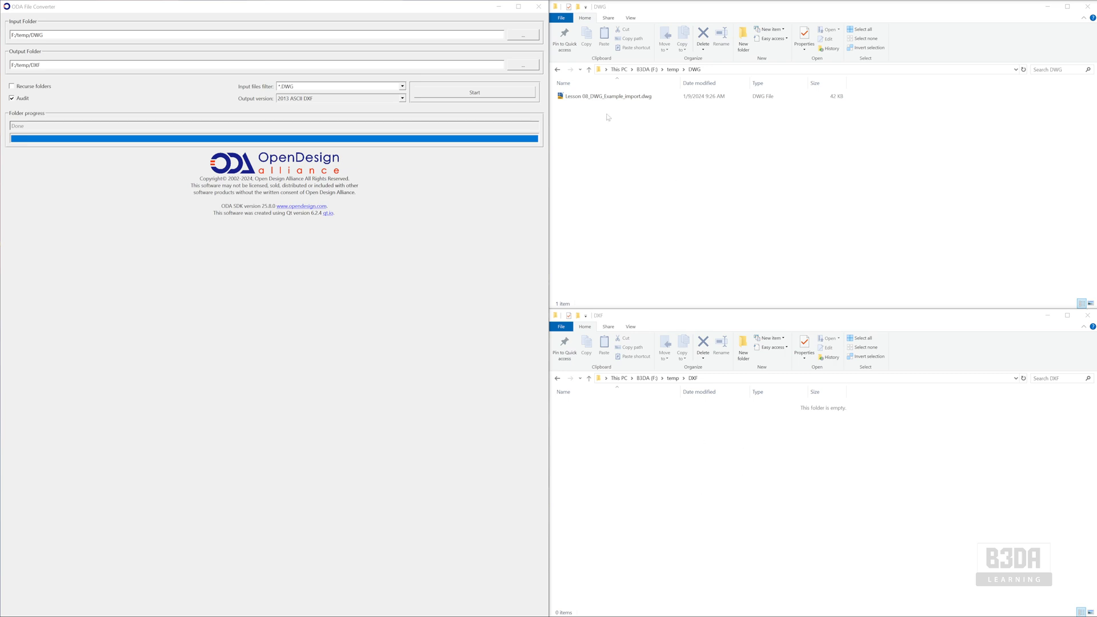
mouse_move(315, 133)
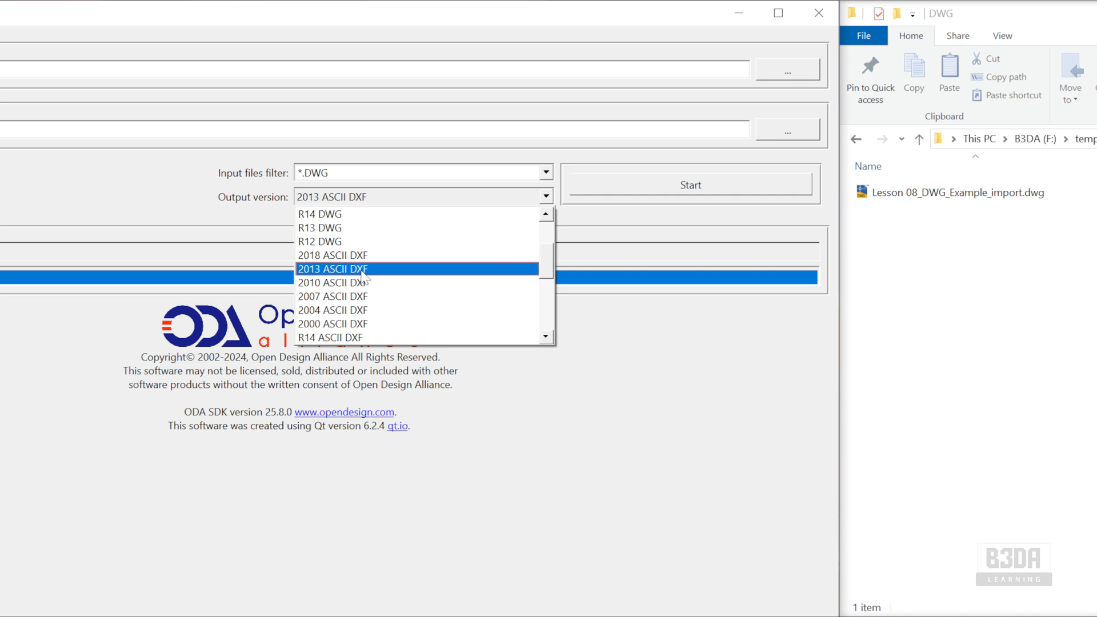
mouse_move(381, 283)
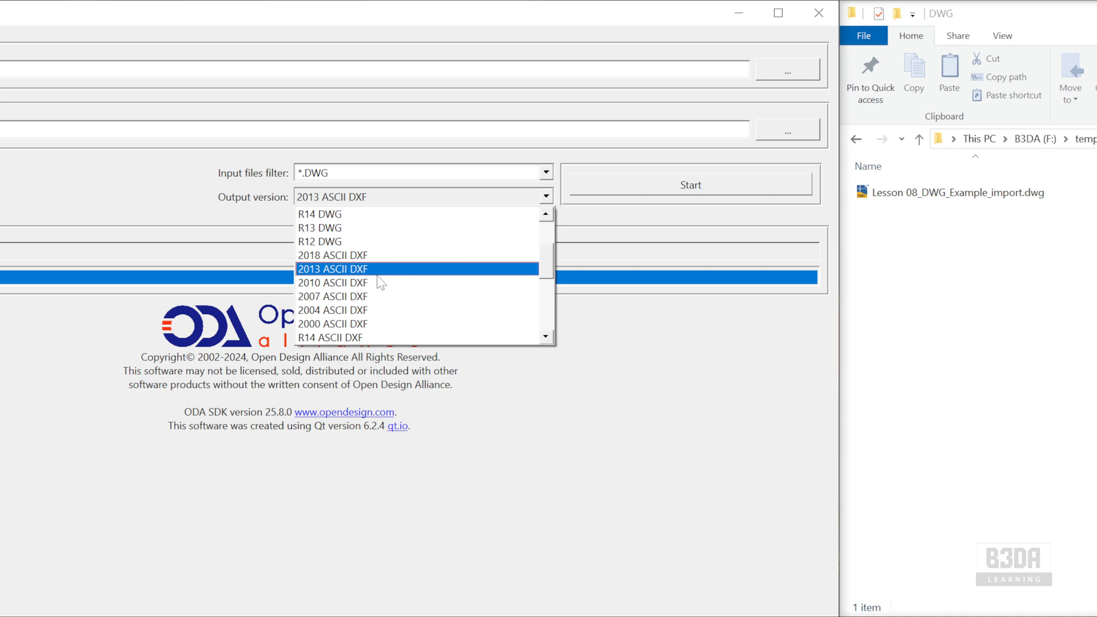
left_click(333, 269)
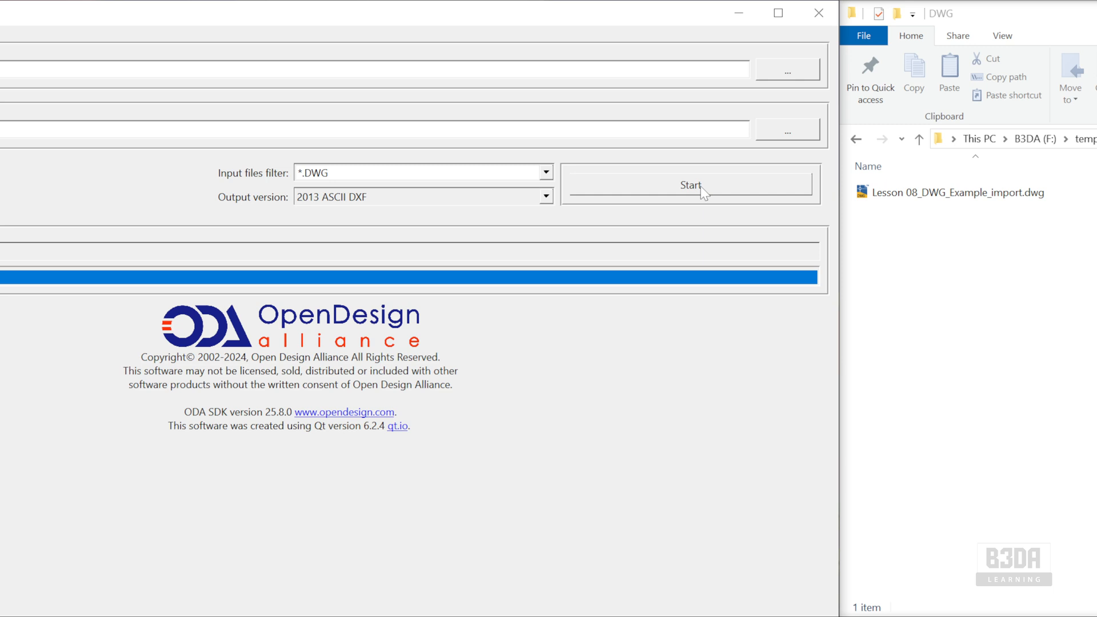
Run the batch conversion and confirm Lesson 08_DWG_Example_import.dxf (186 KB) appears in the DXF folder
left_click(690, 185)
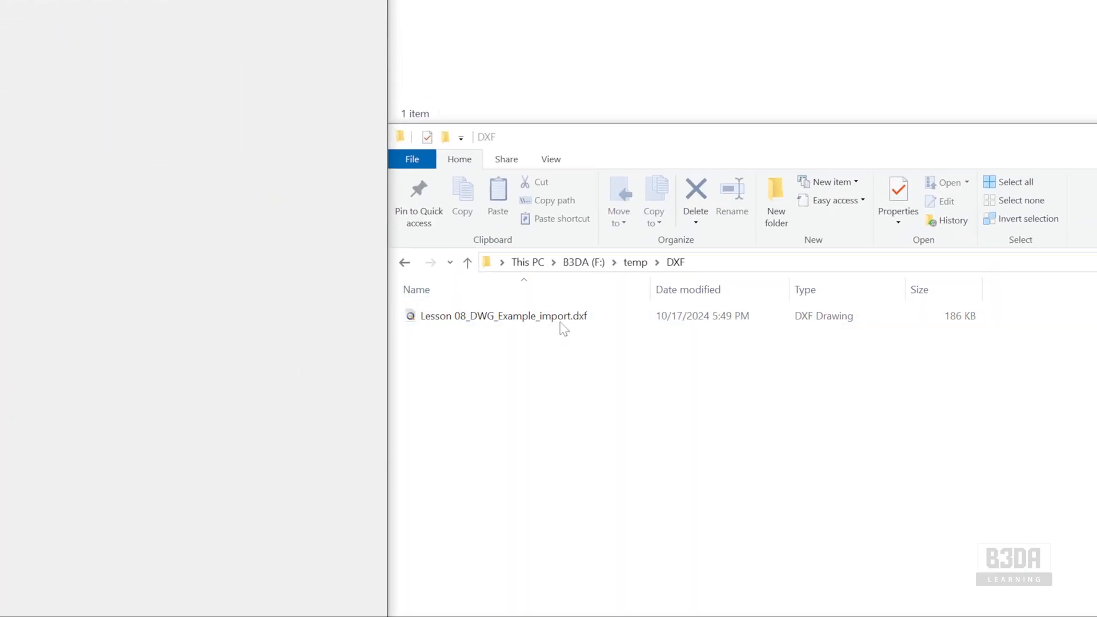
left_click(504, 316)
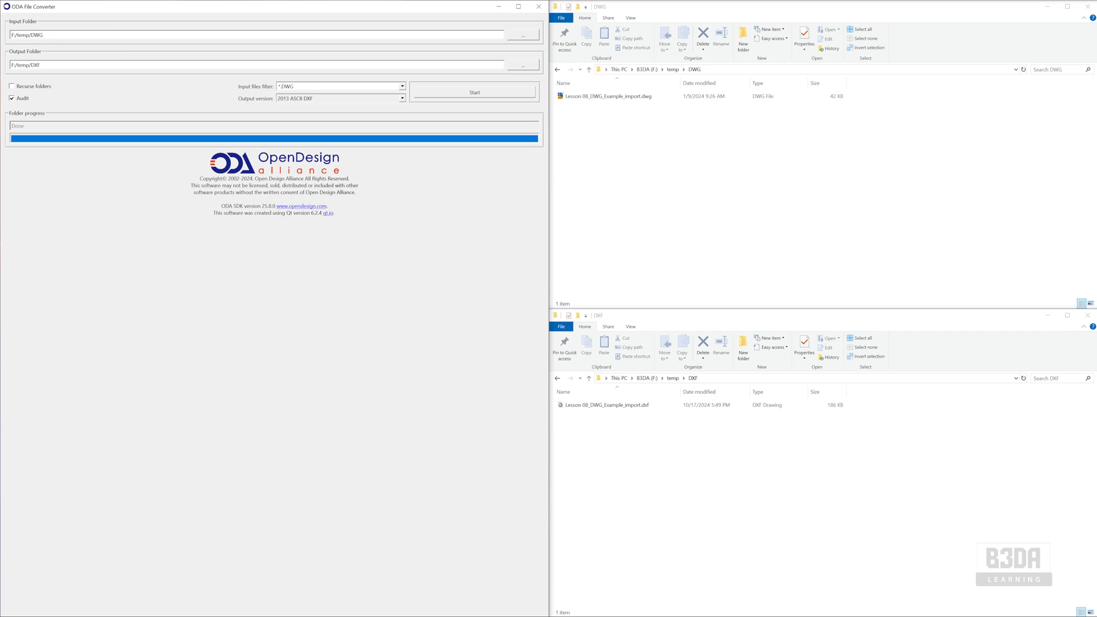
mouse_move(657, 266)
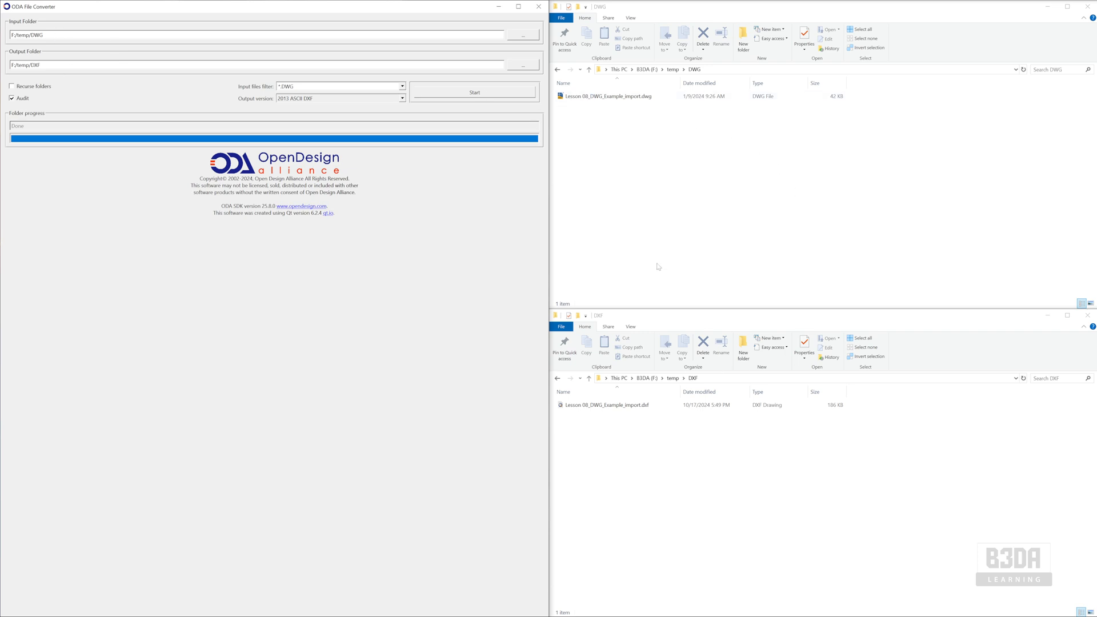